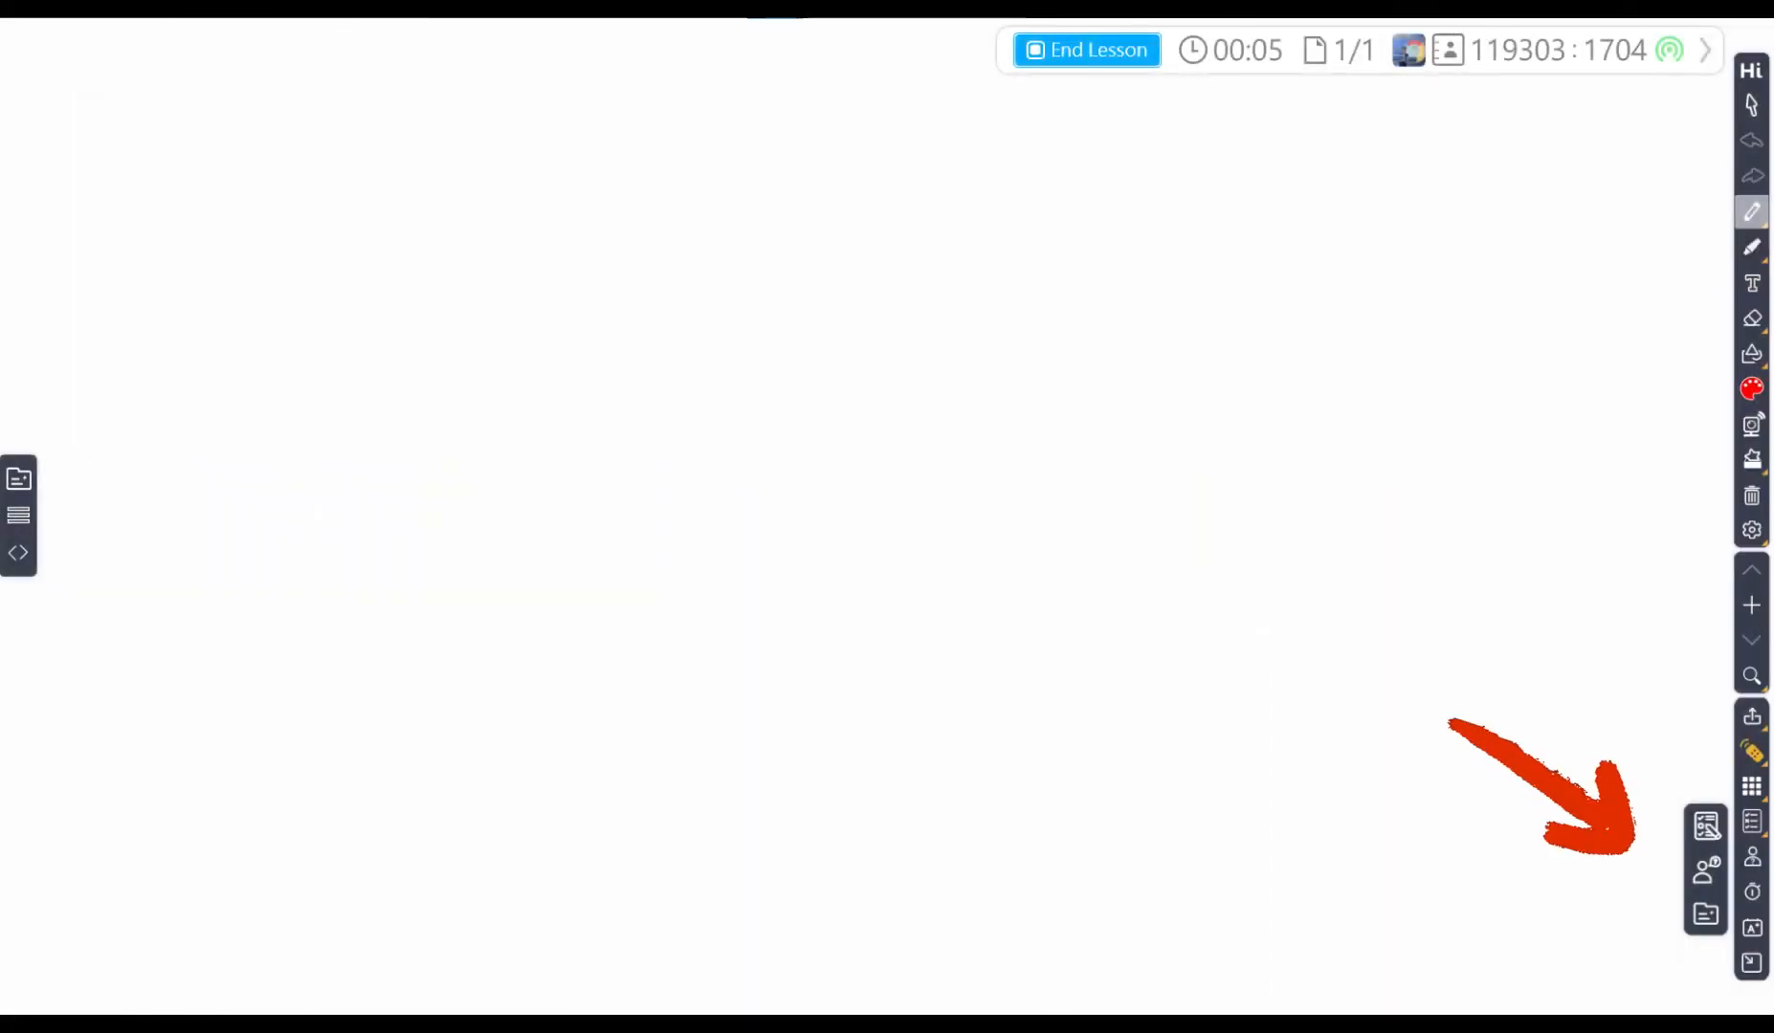
Step: Start an Instant Paper Test named Lesson 1 Review from the lower-right toolbar
left_click(1703, 873)
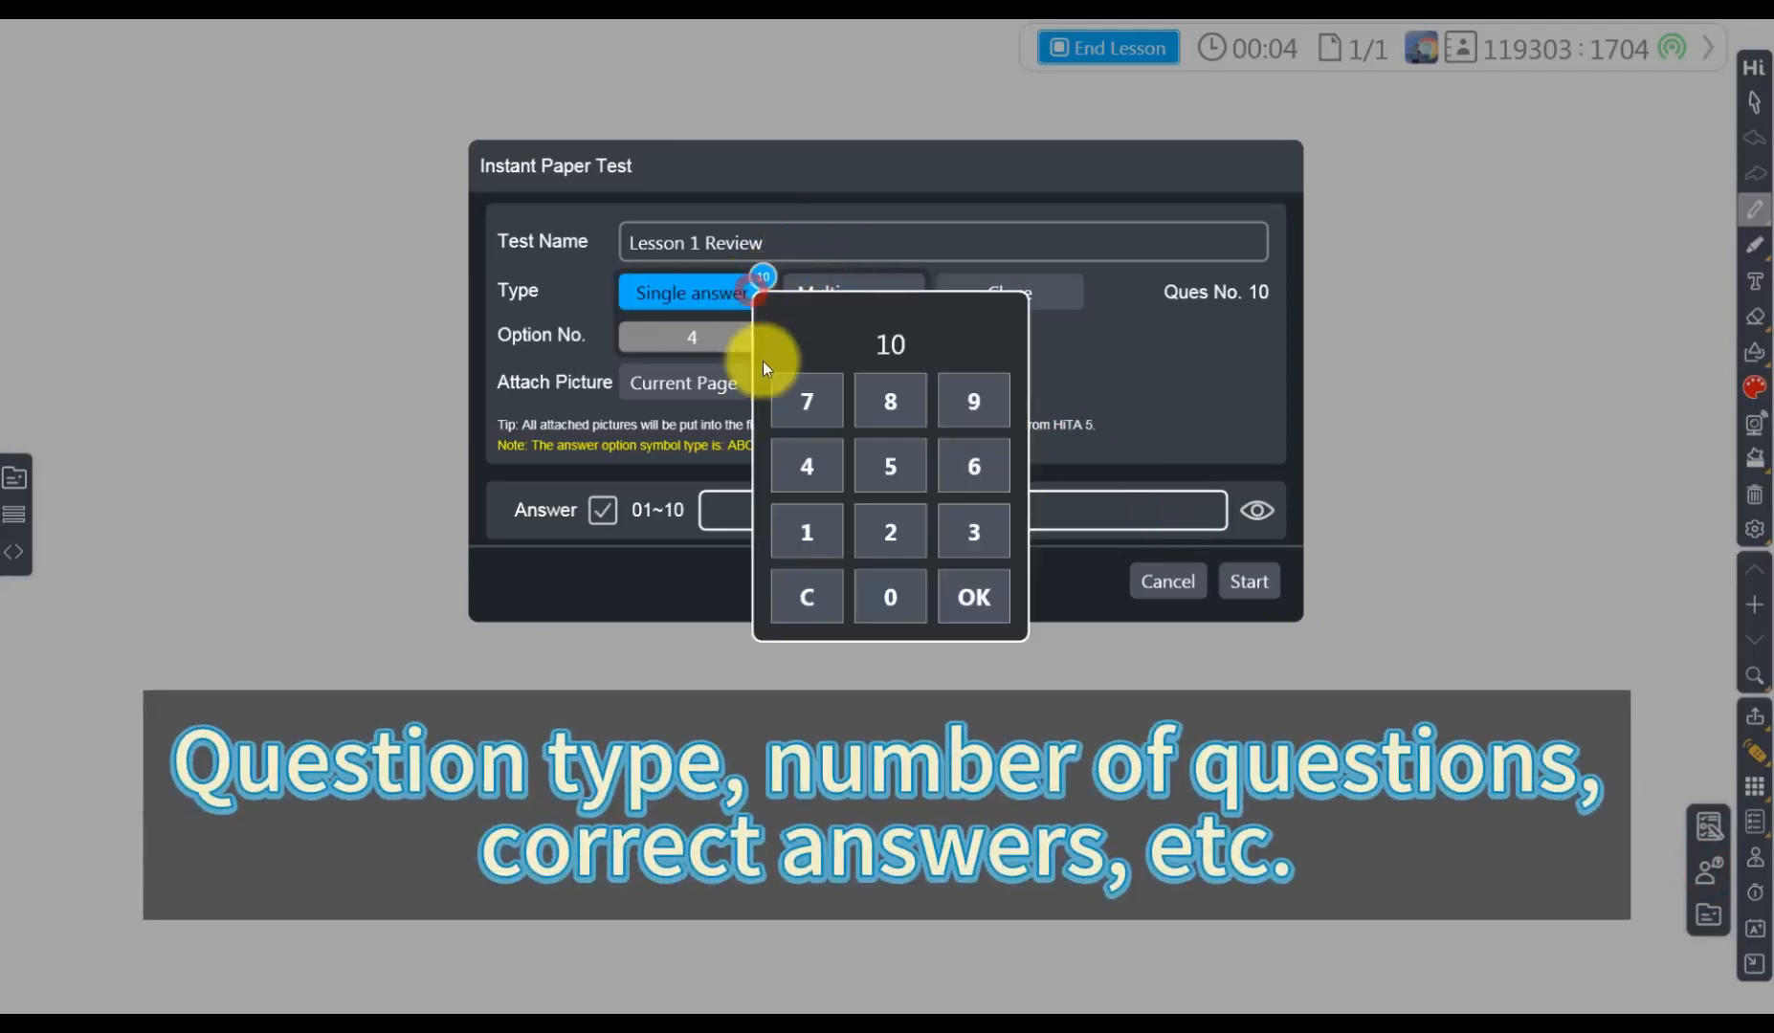
Step: Configure 1 single-answer, 1 multi-answer and 5 cloze questions with answer A, and hide the answers
left_click(970, 597)
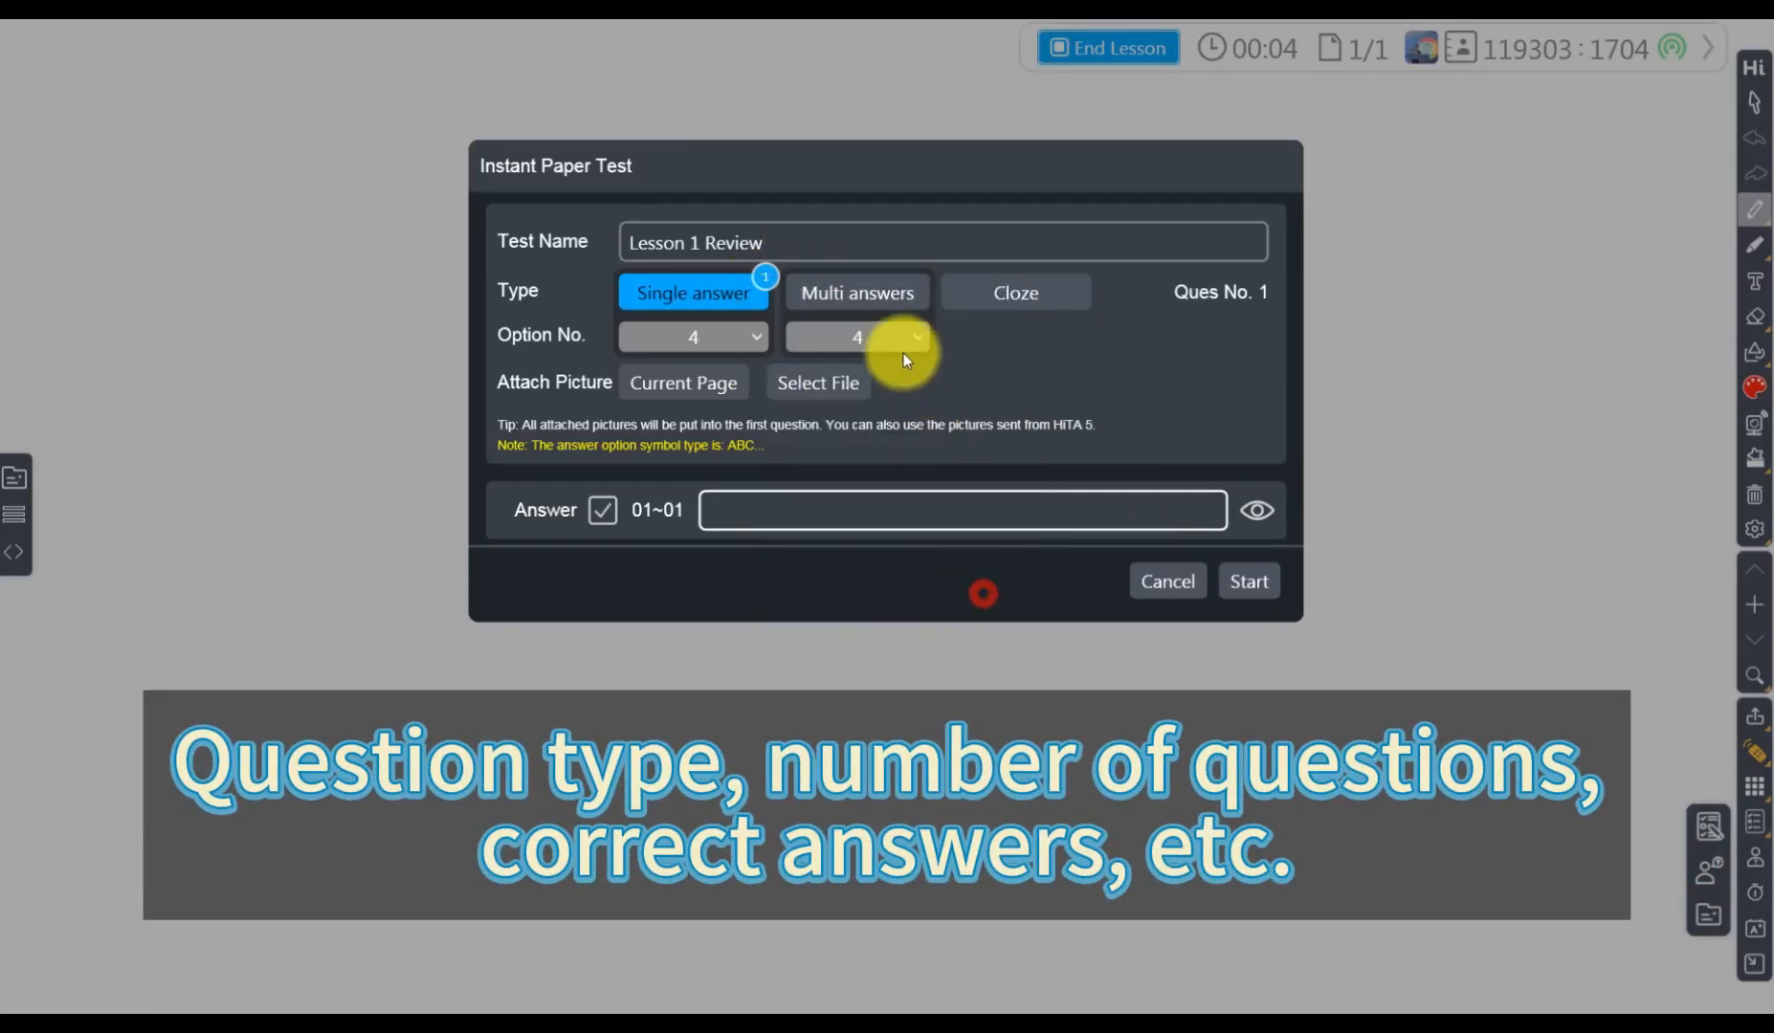
left_click(857, 292)
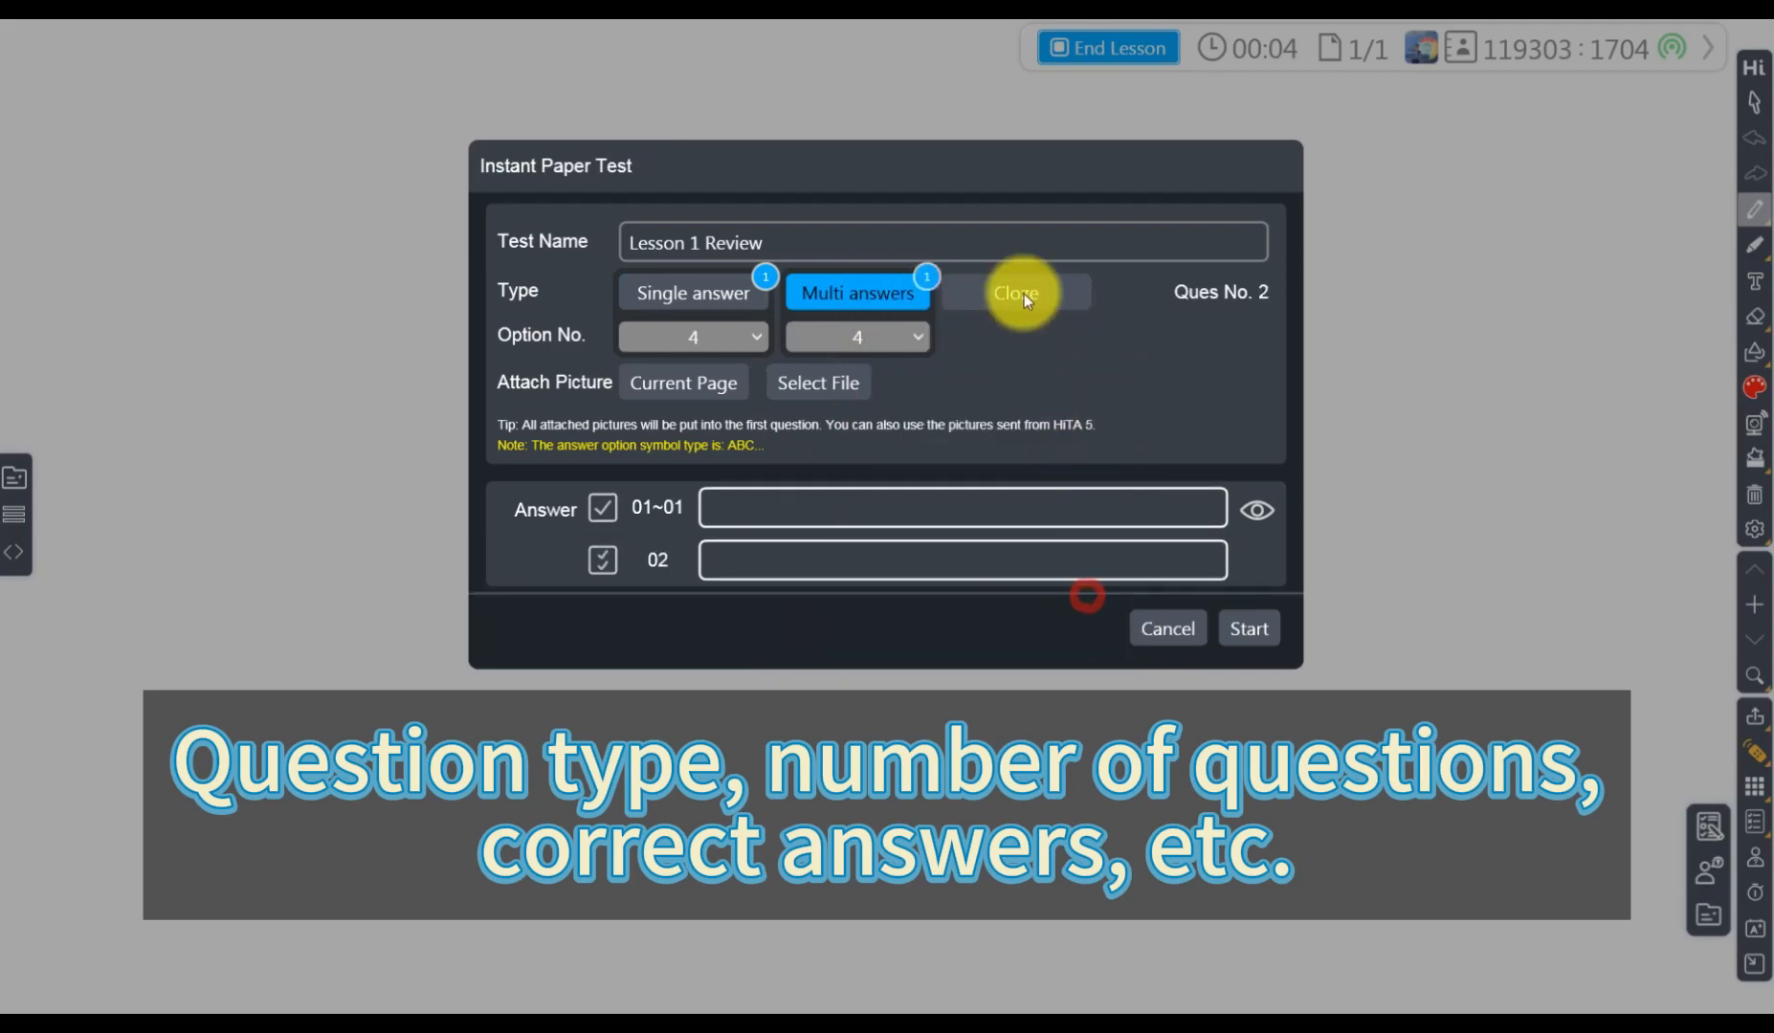
left_click(1012, 293)
type("A")
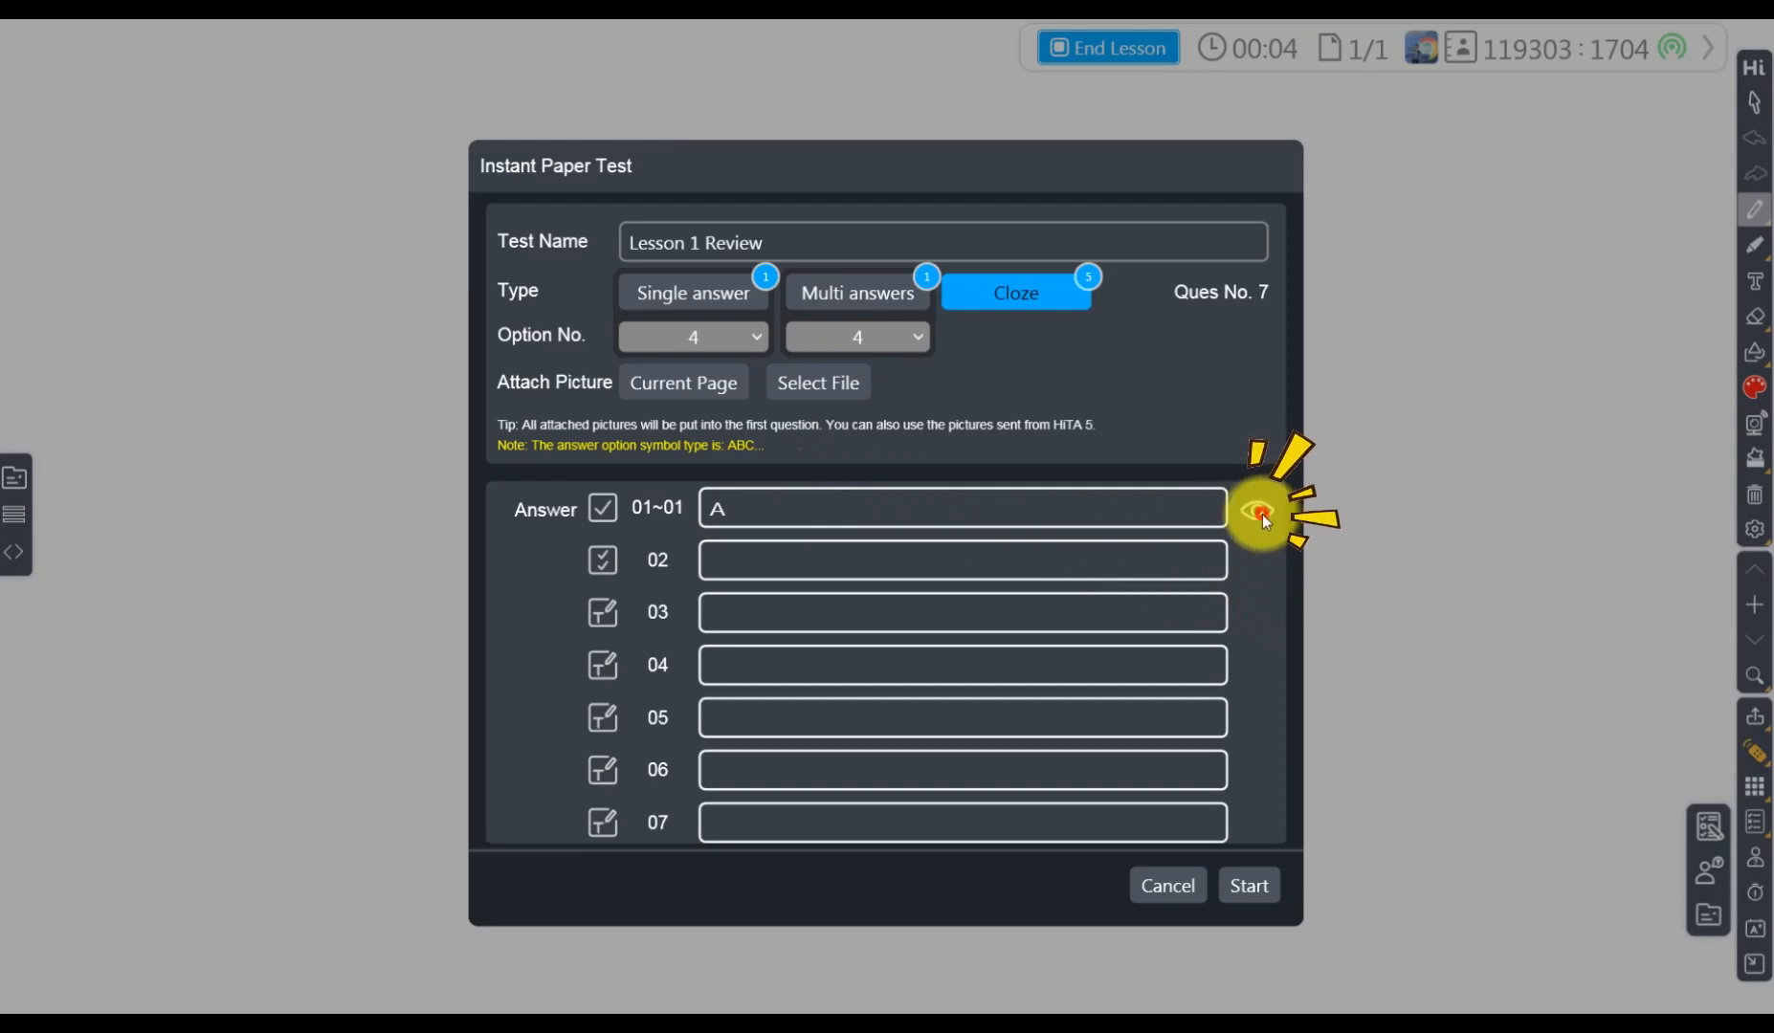
left_click(1248, 886)
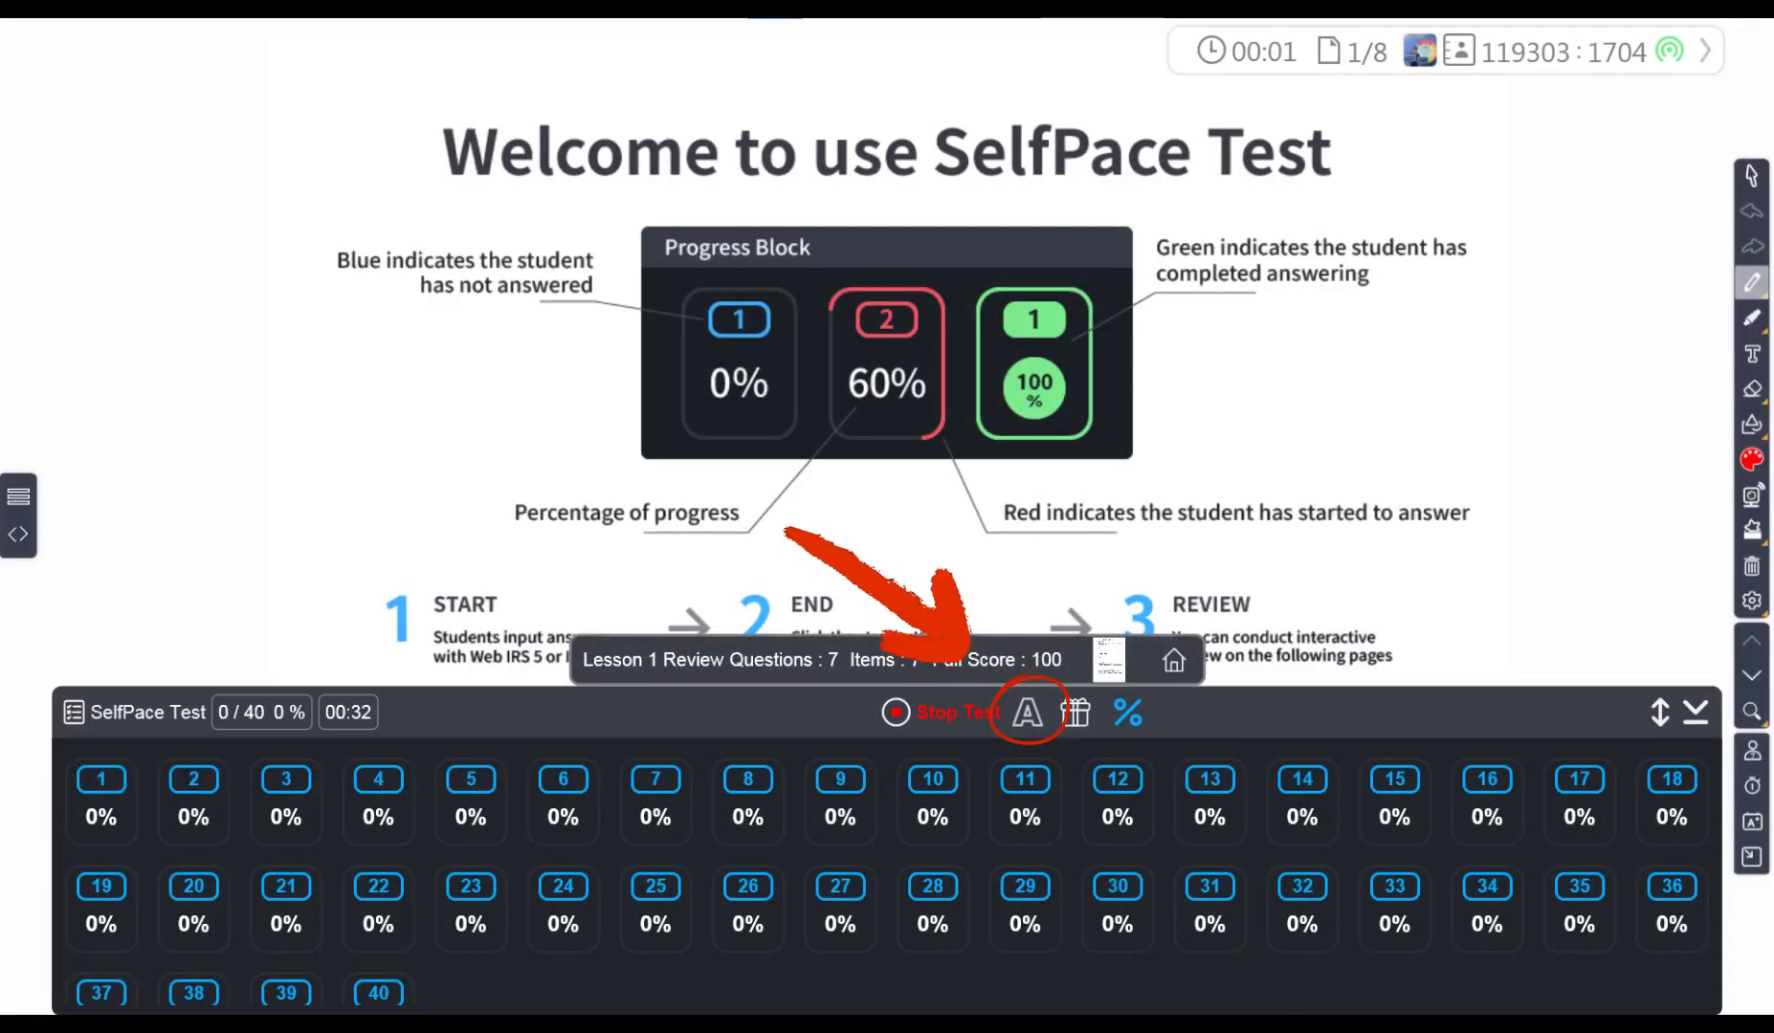
left_click(1027, 714)
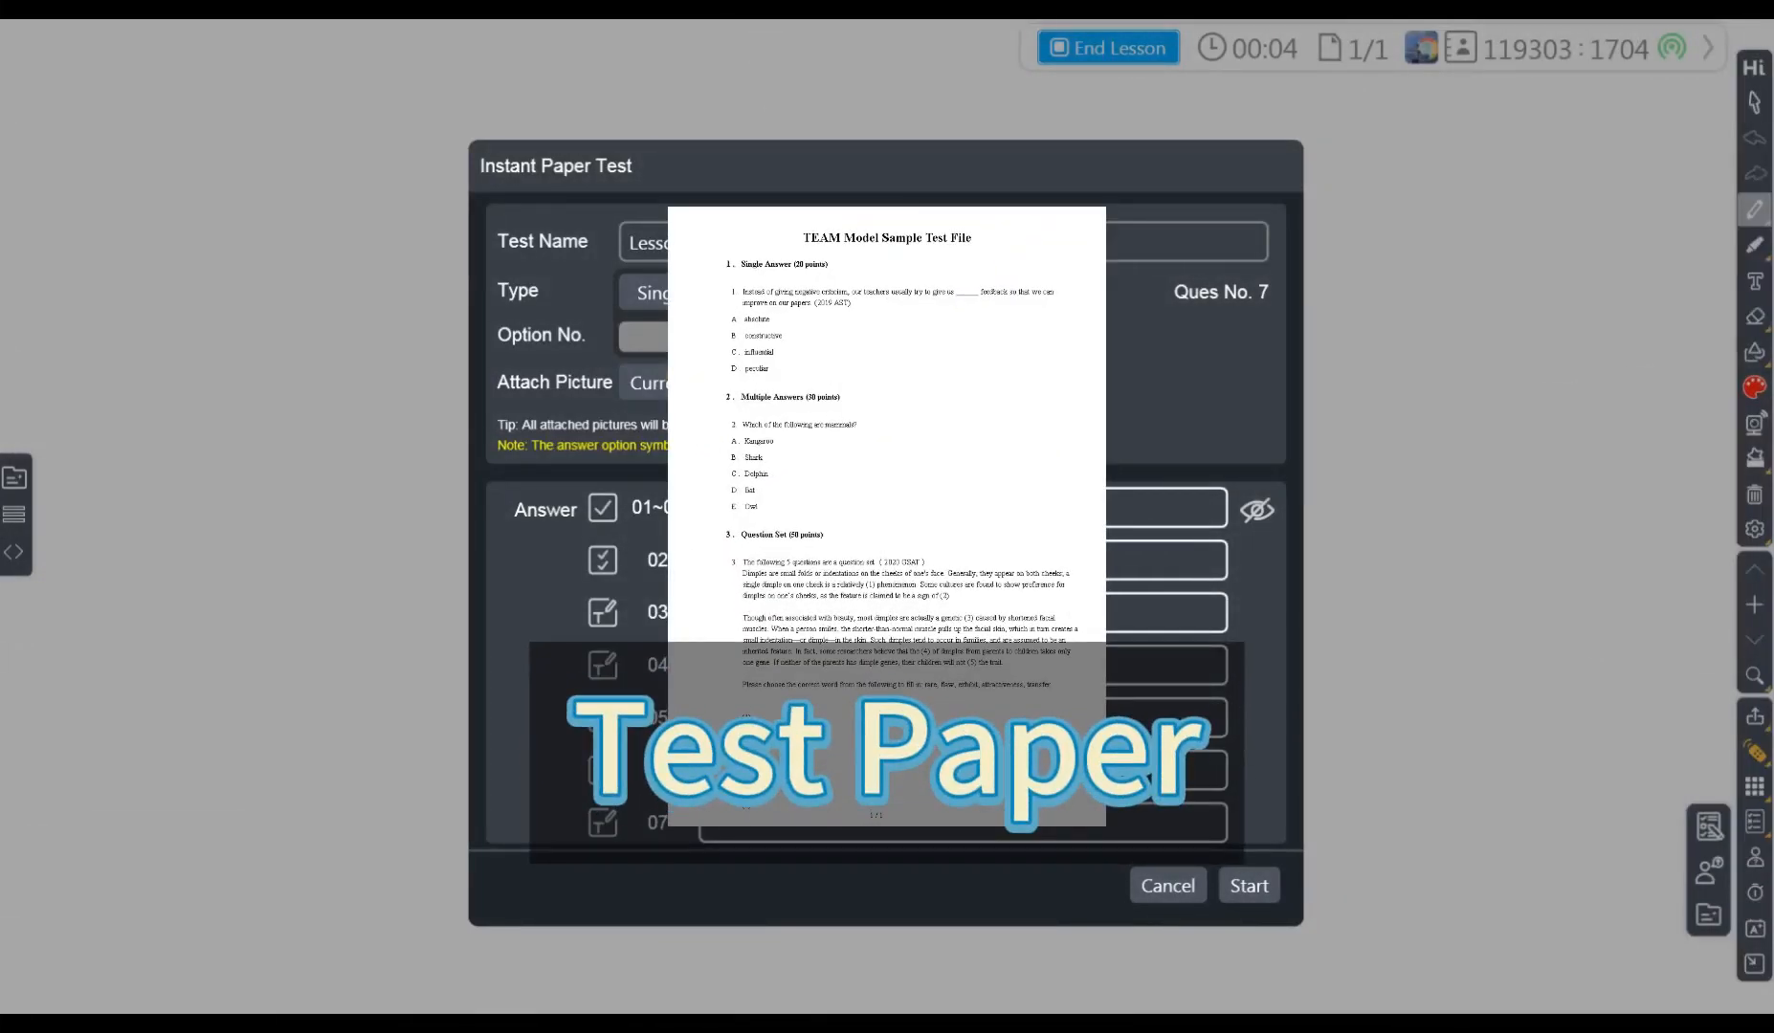
Step: Attach the sample test paper and start the test, confirming the incomplete-answers warning
left_click(679, 382)
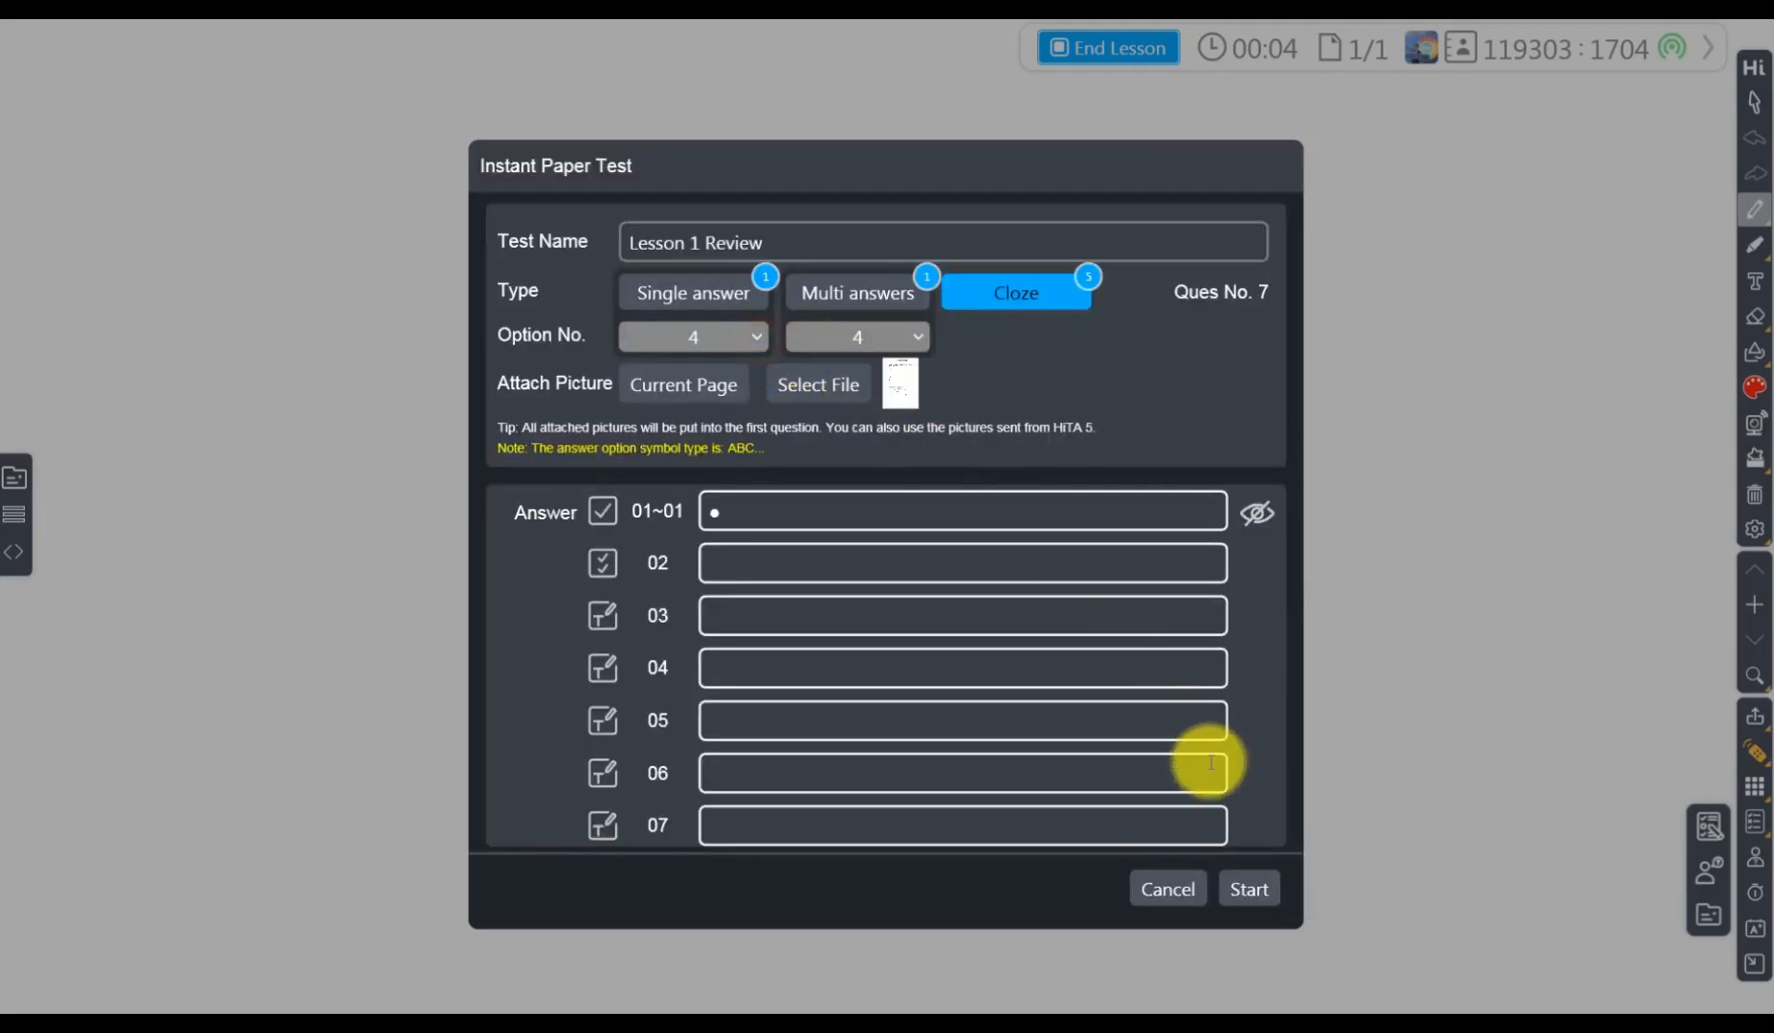
left_click(1247, 888)
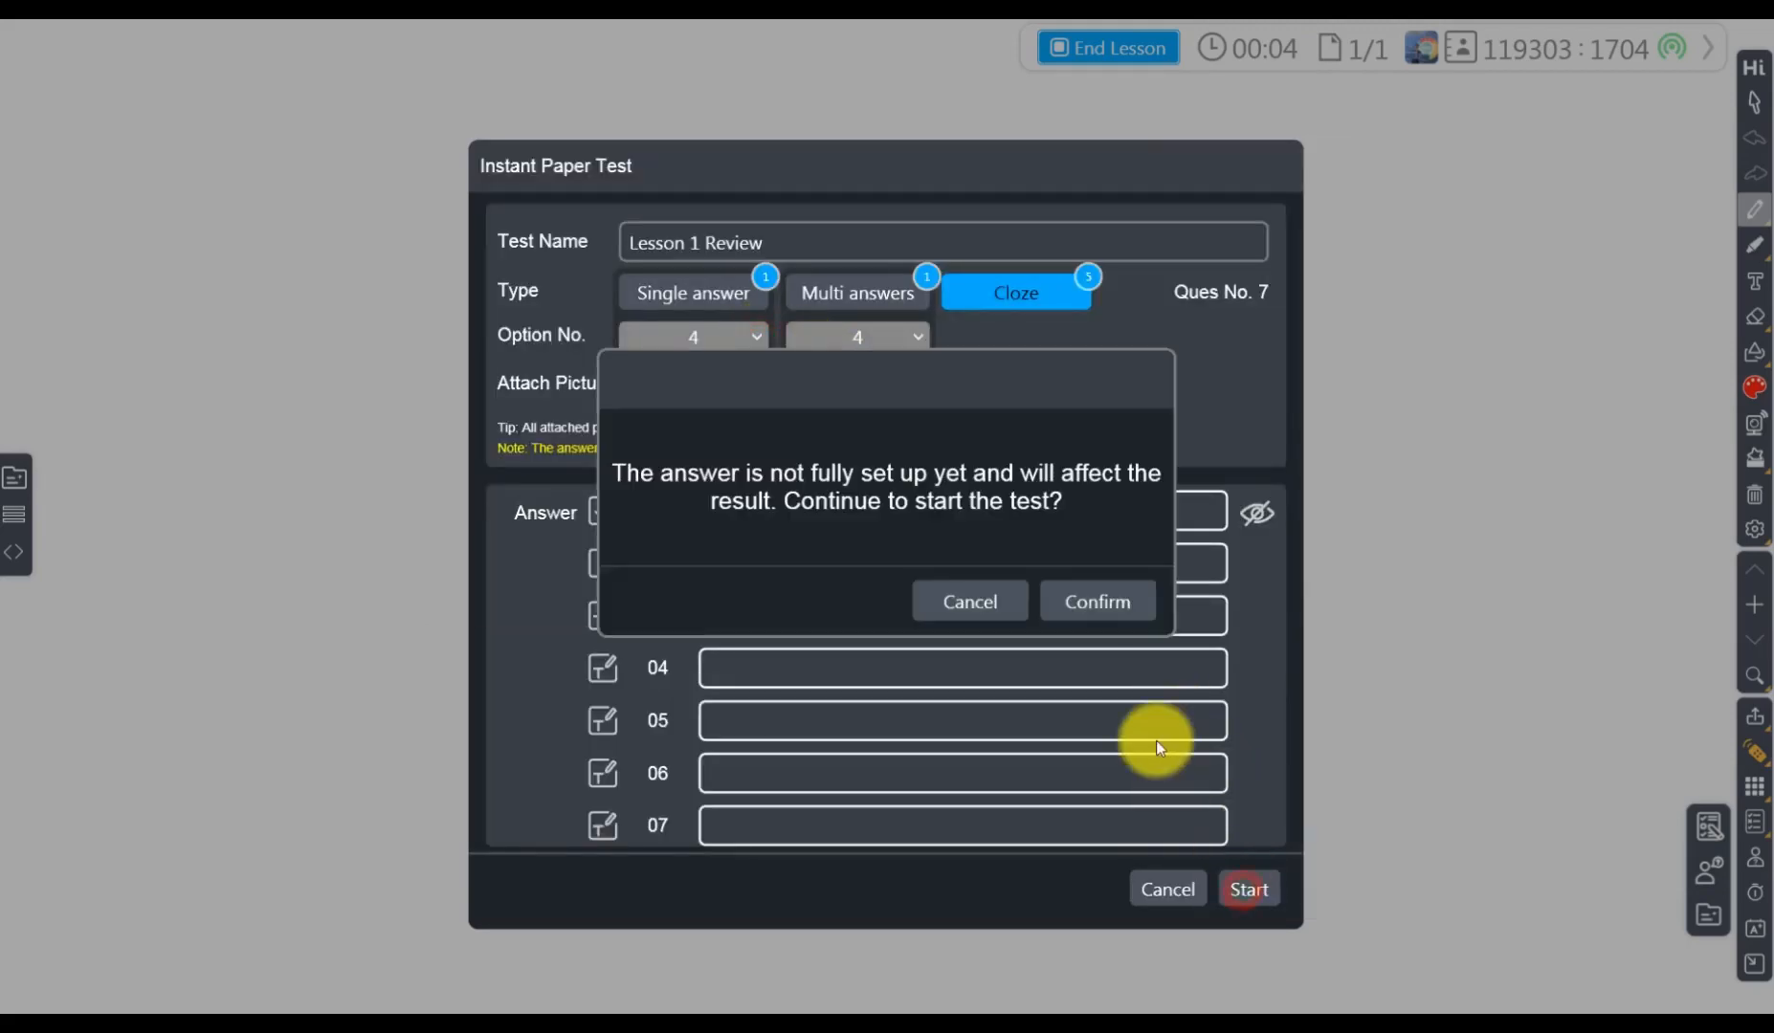
left_click(1096, 600)
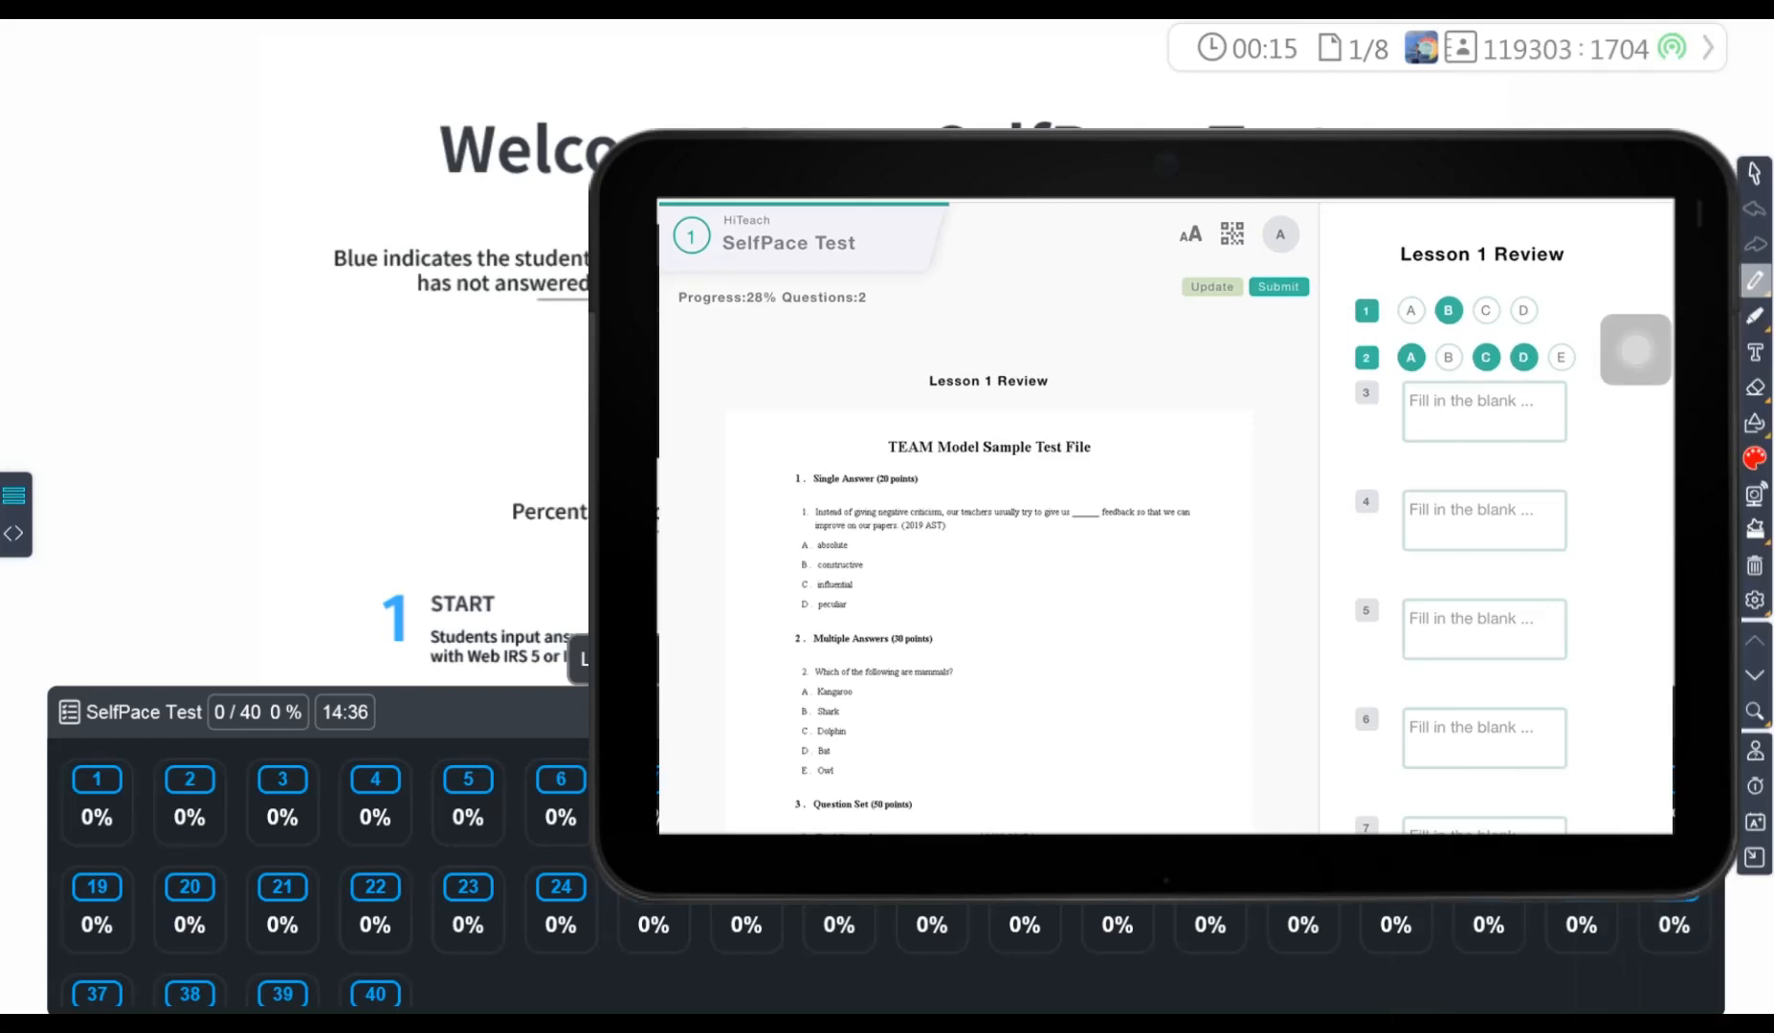
Step: On the WebIRS tablet, answer question 3 with 'rare', submit and acknowledge the notice
scroll("down", 3)
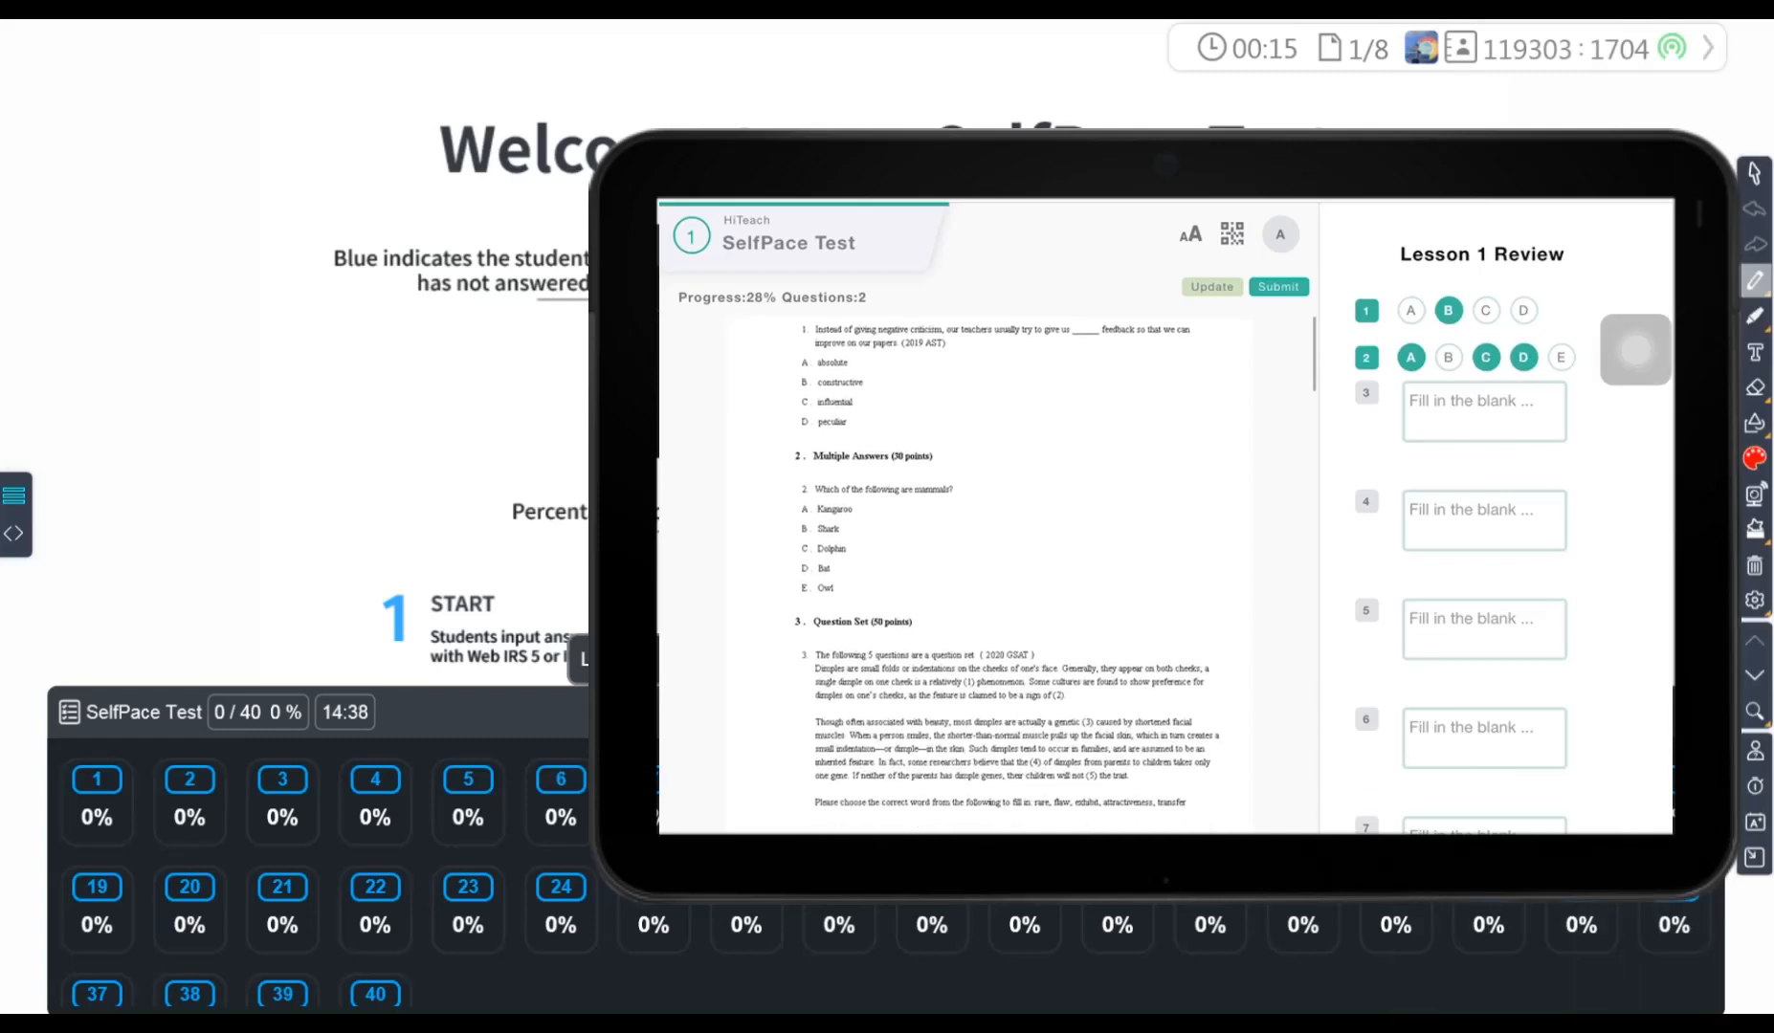
left_click(1483, 411)
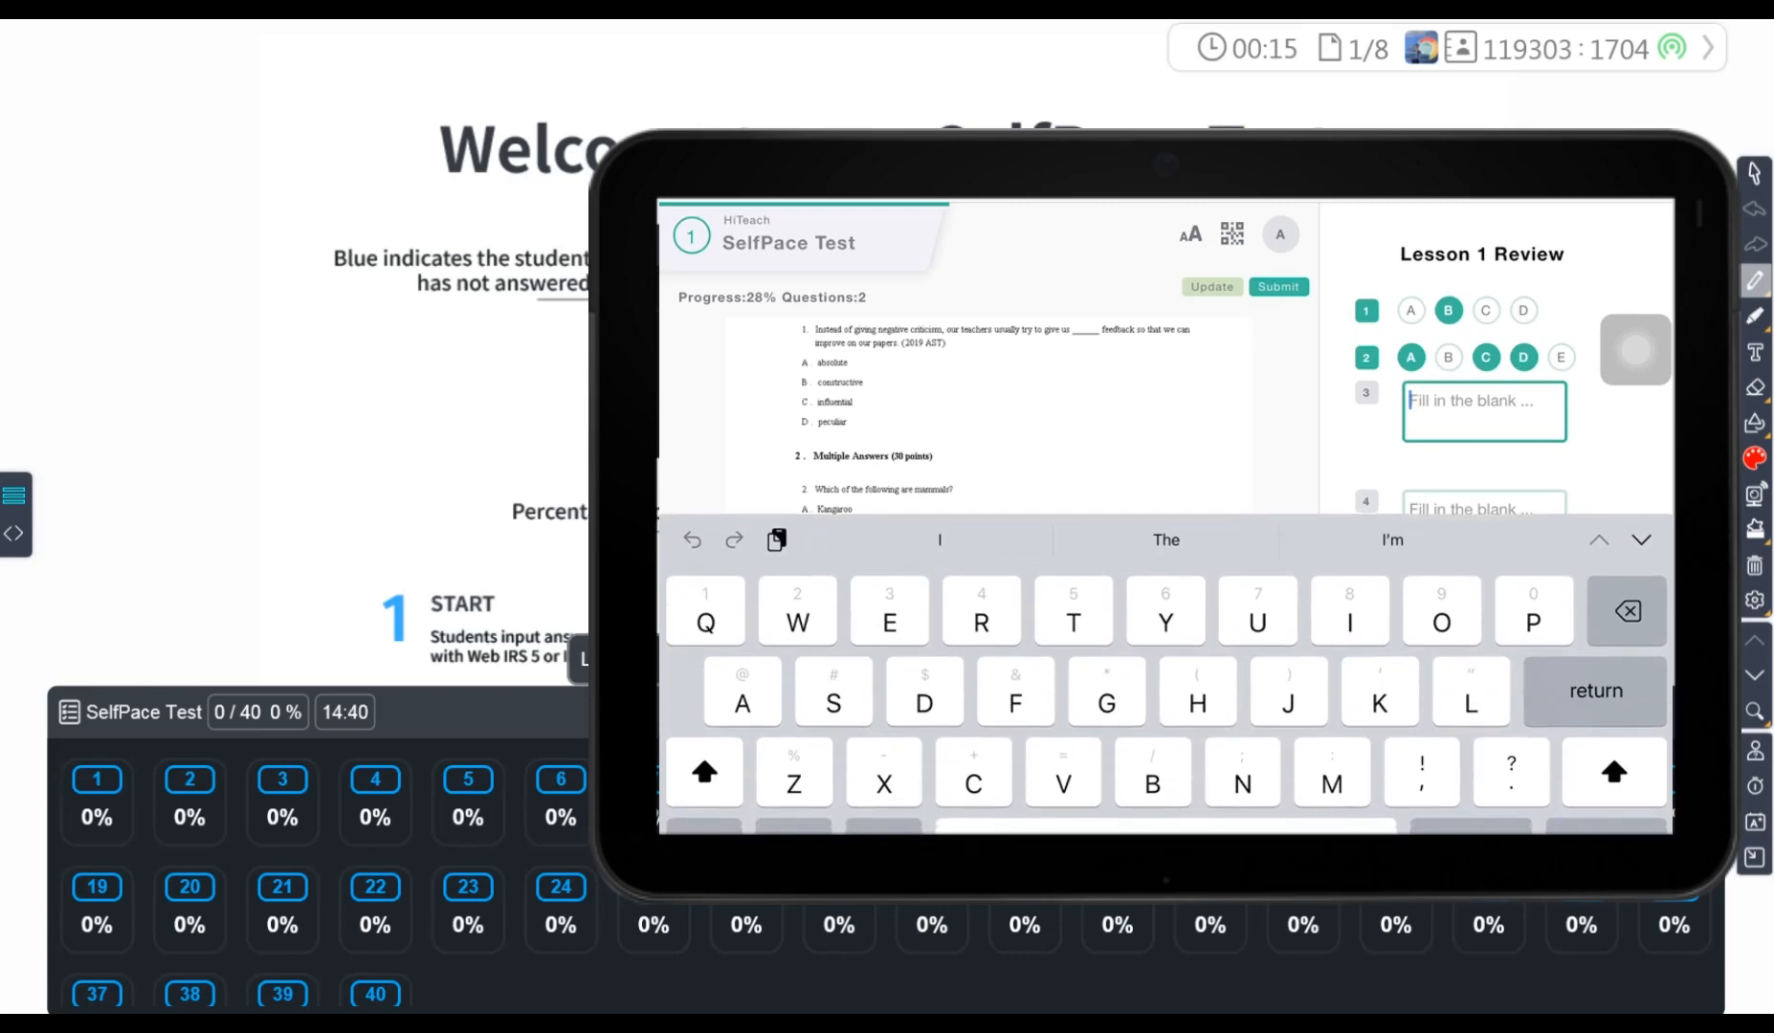
type("rare")
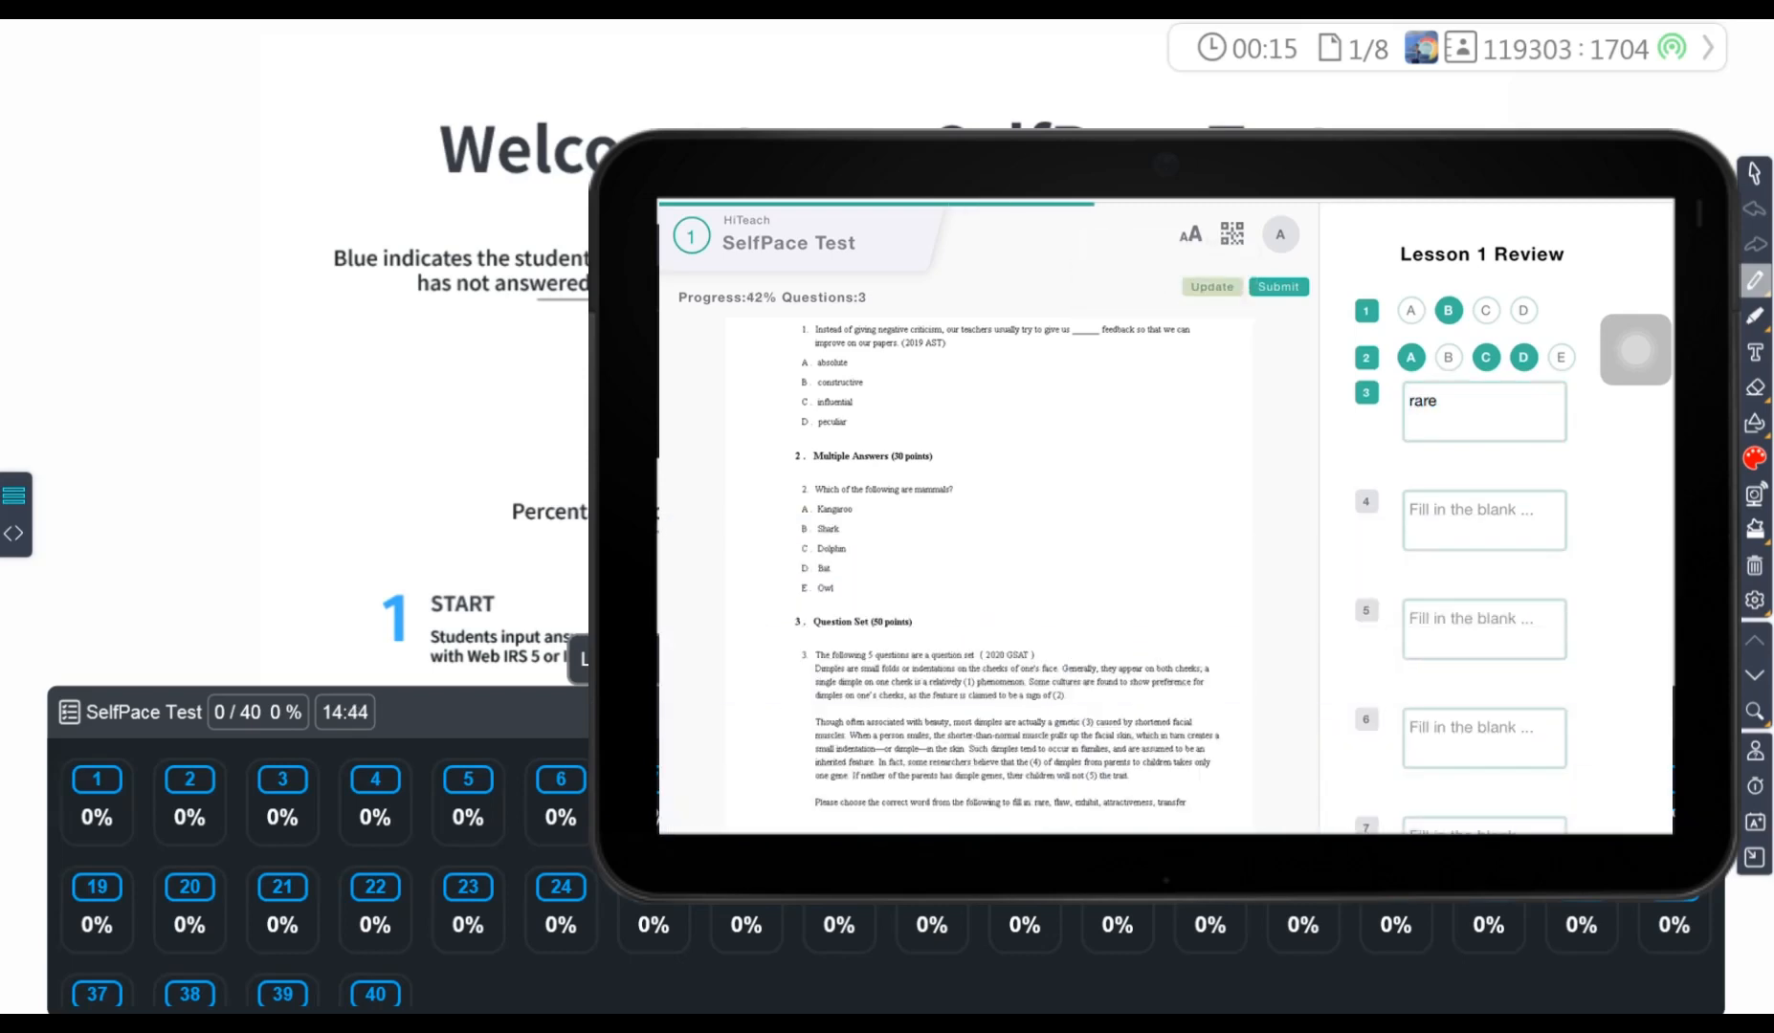
left_click(1278, 287)
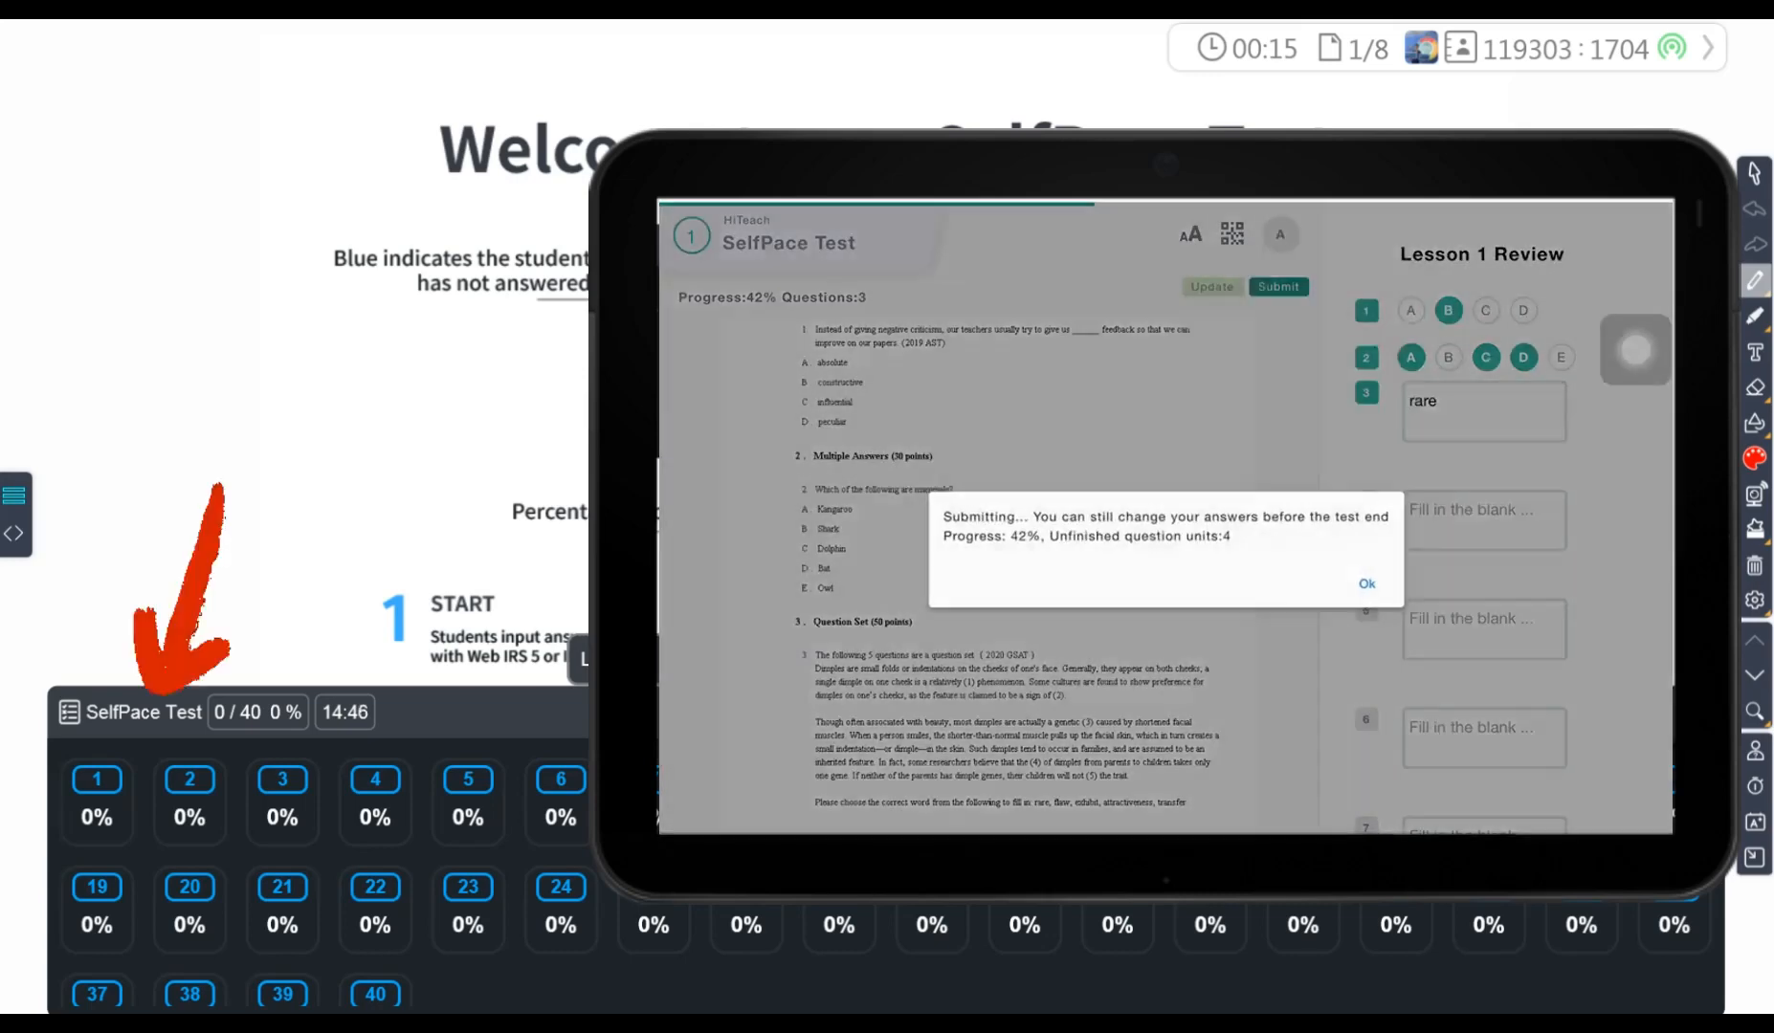
left_click(1366, 583)
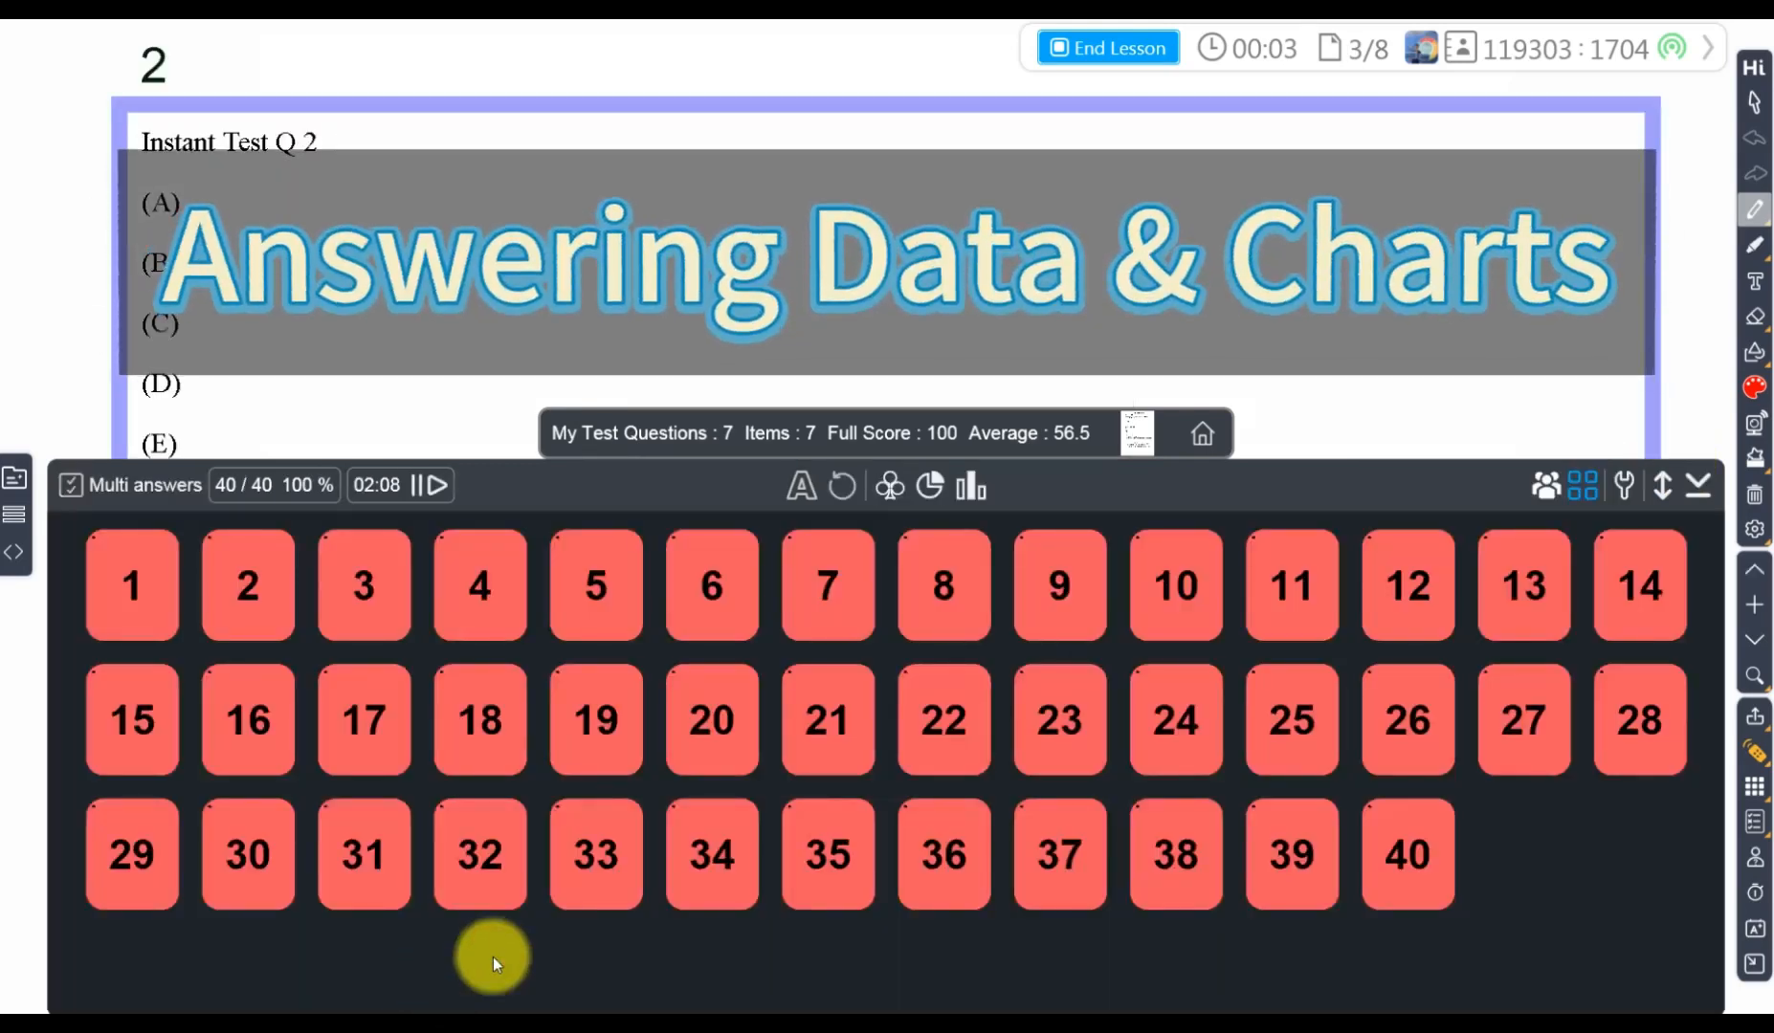
Step: Display question 2's multi-answer results as a bar chart showing 40 students chose A
left_click(970, 486)
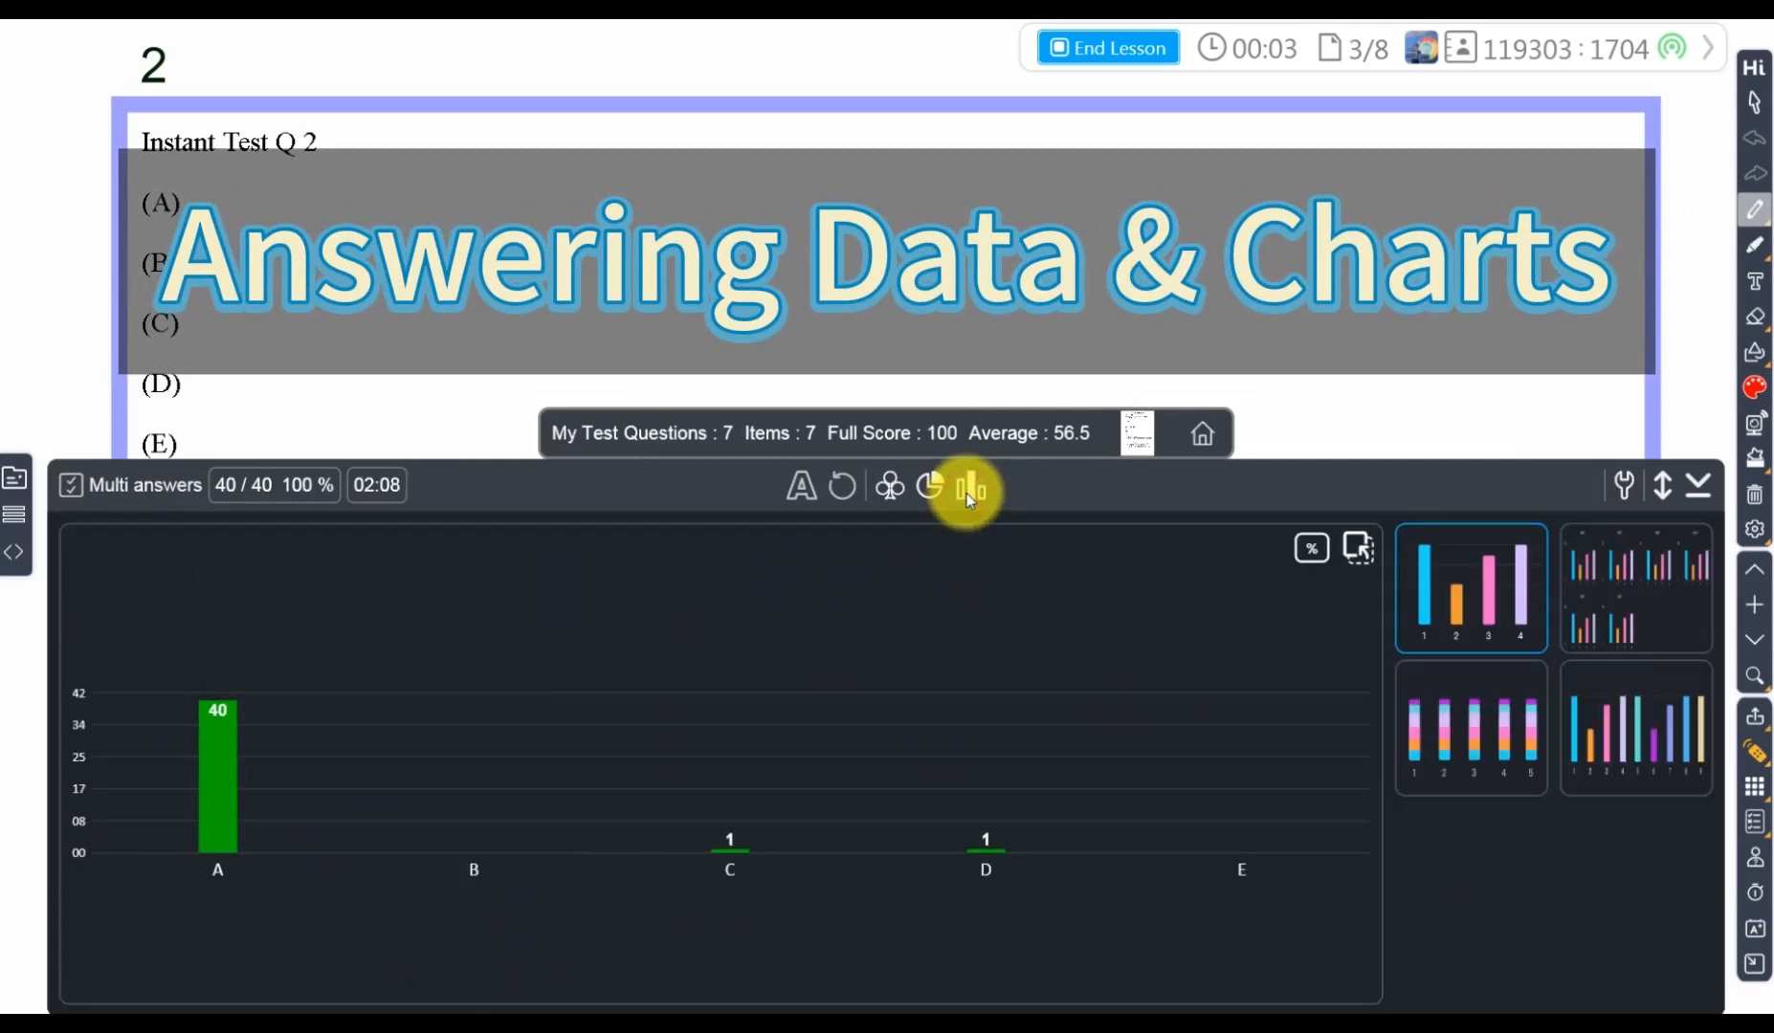
left_click(928, 486)
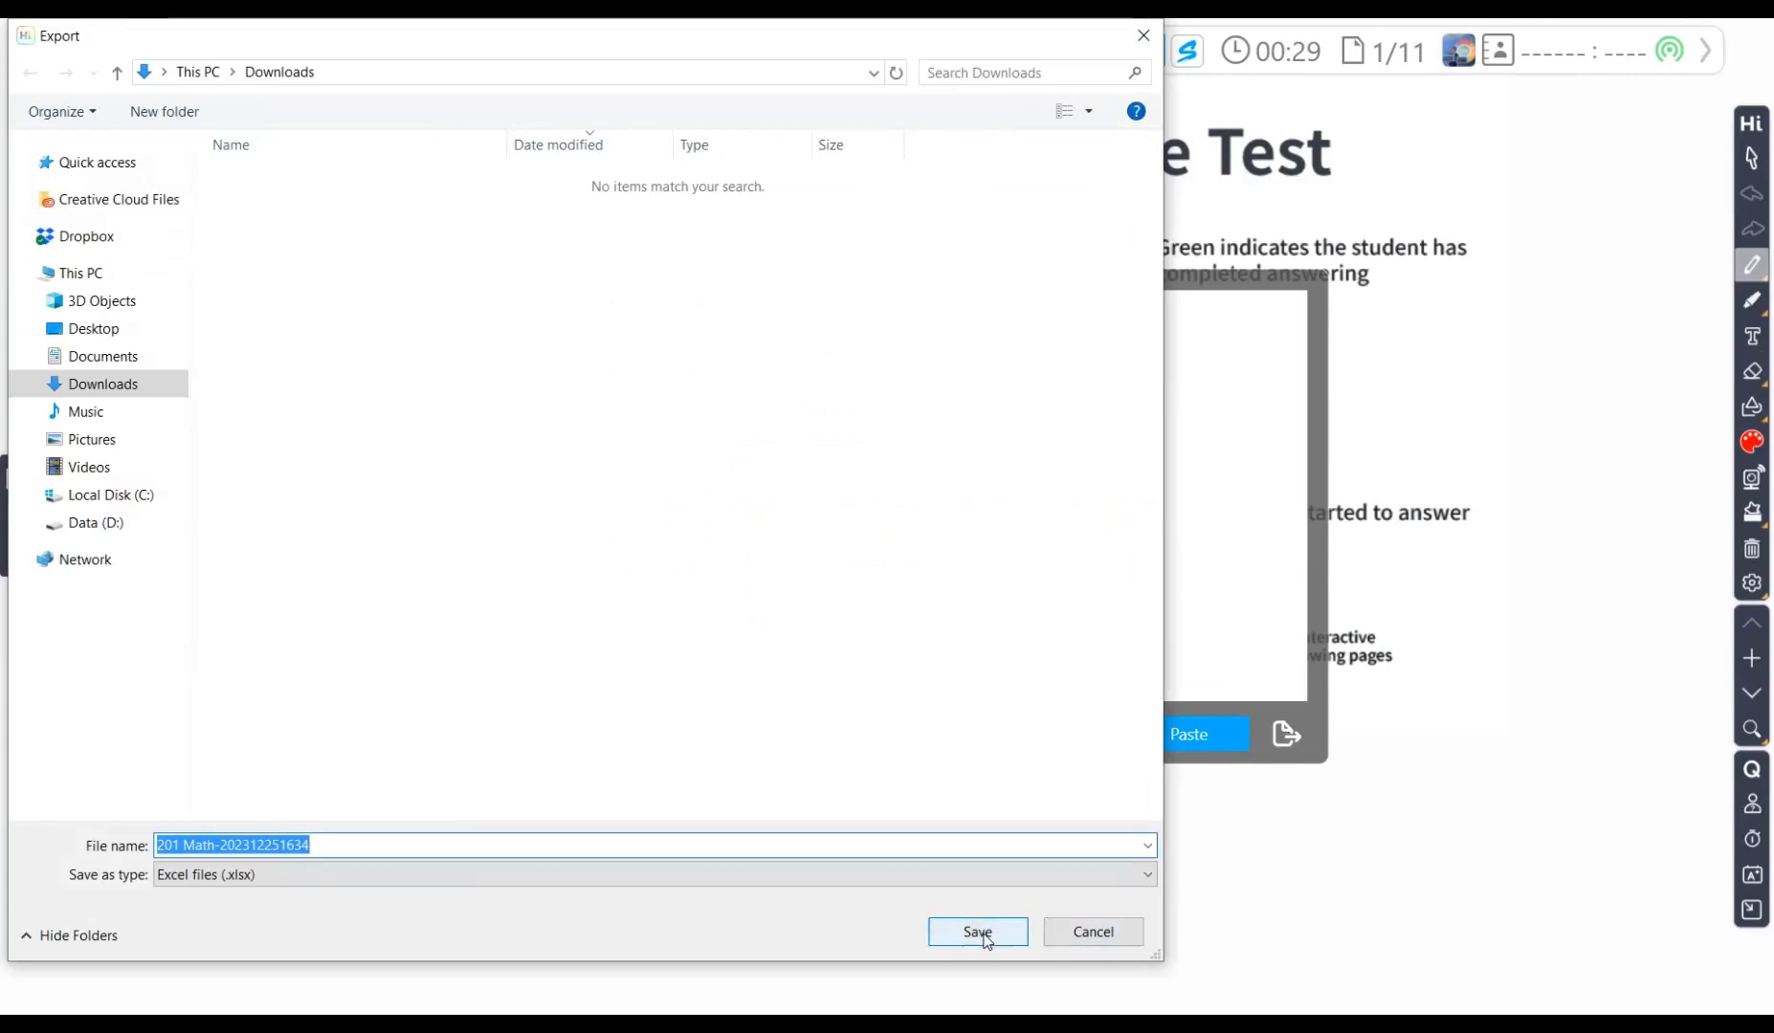
Step: Save the class results as an .xlsx report in Downloads, opening it in Excel
left_click(976, 931)
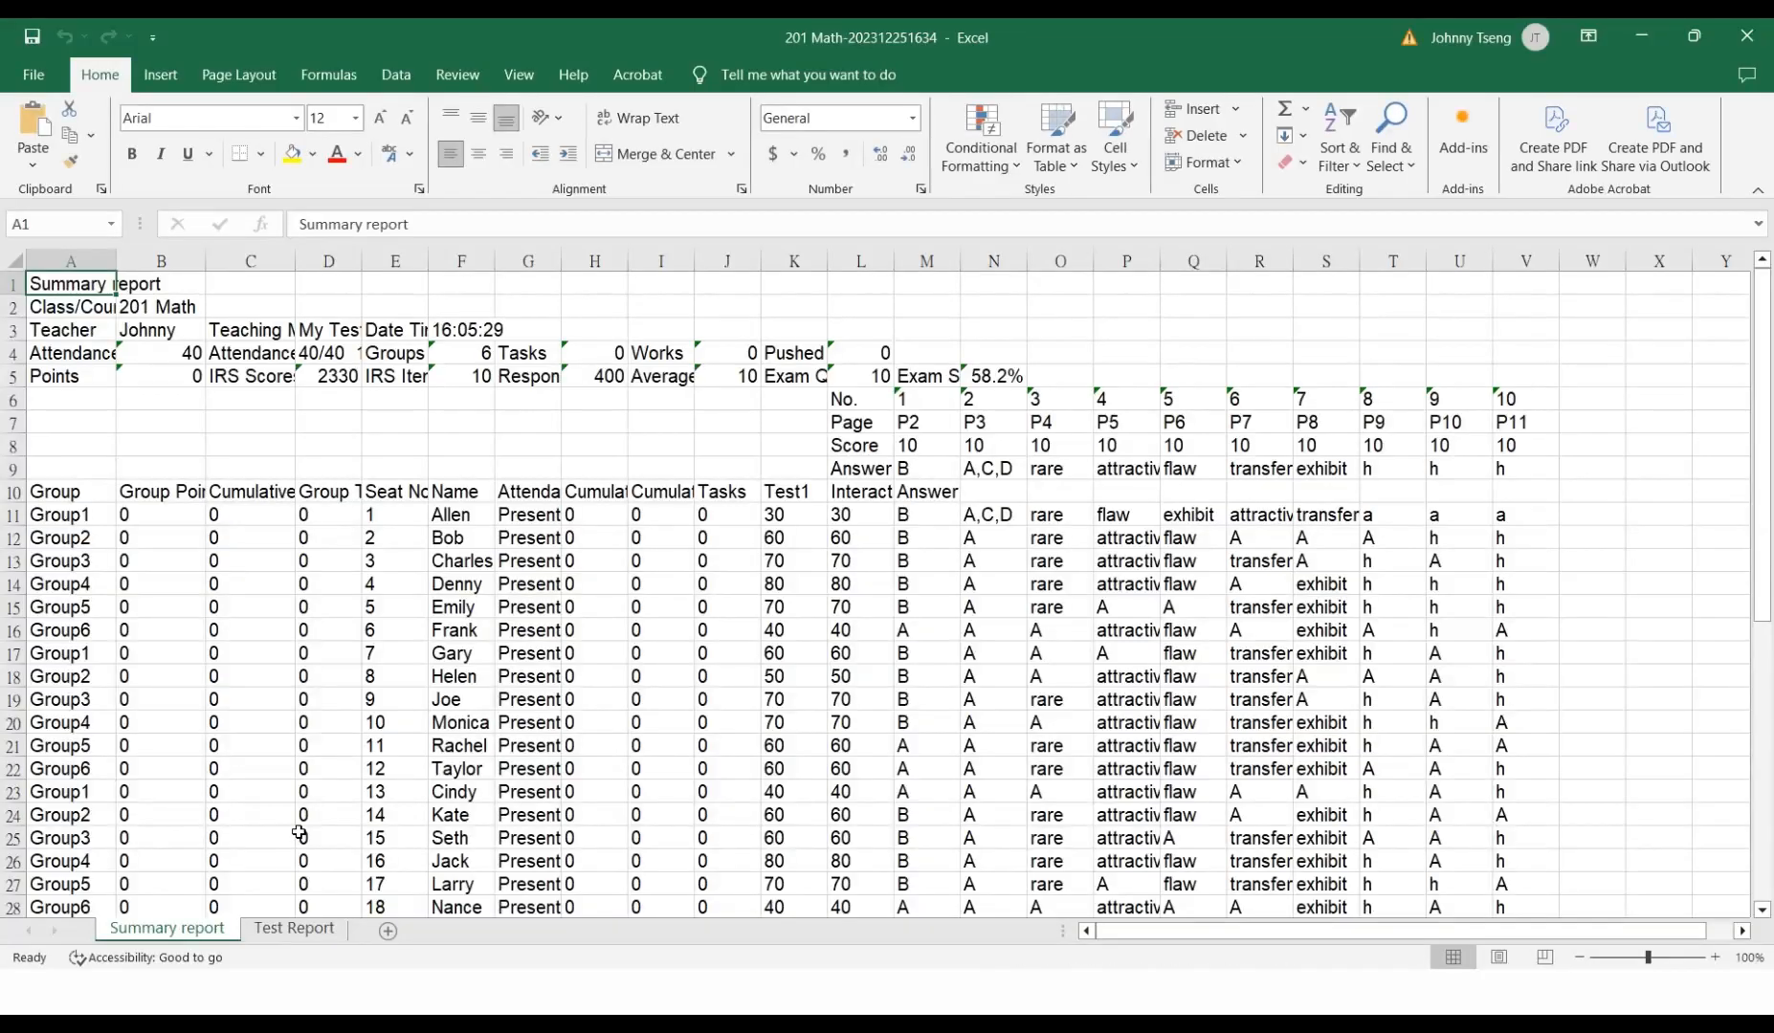